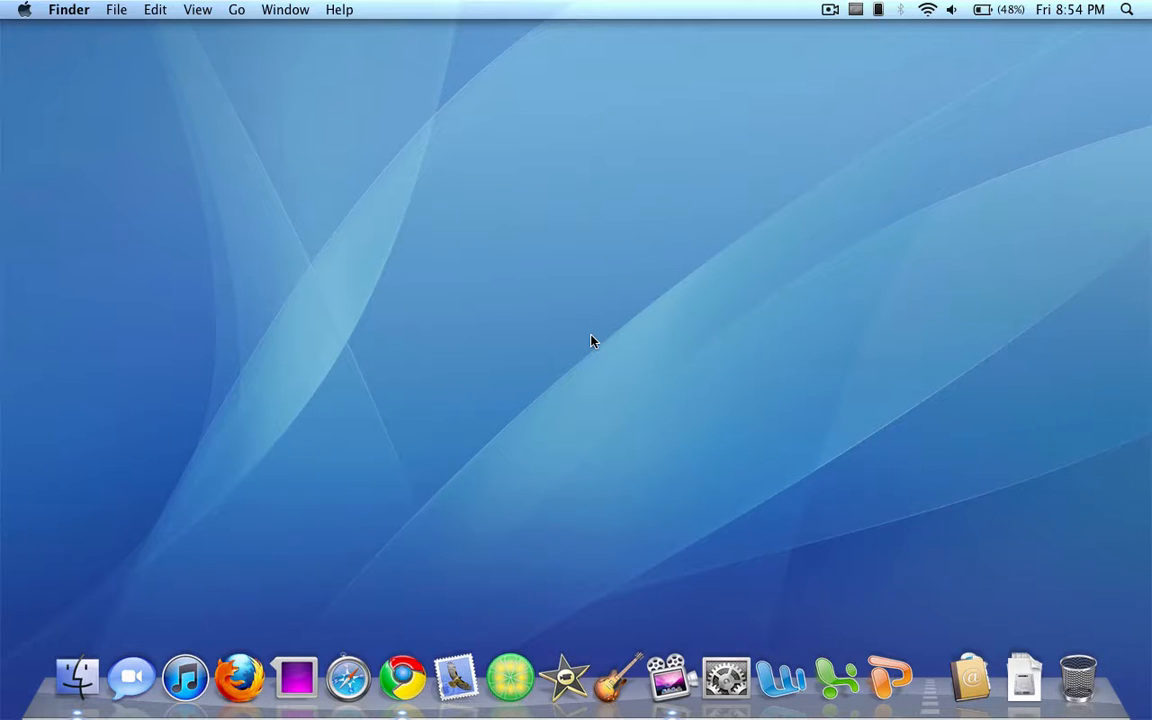
pyautogui.moveTo(401, 697)
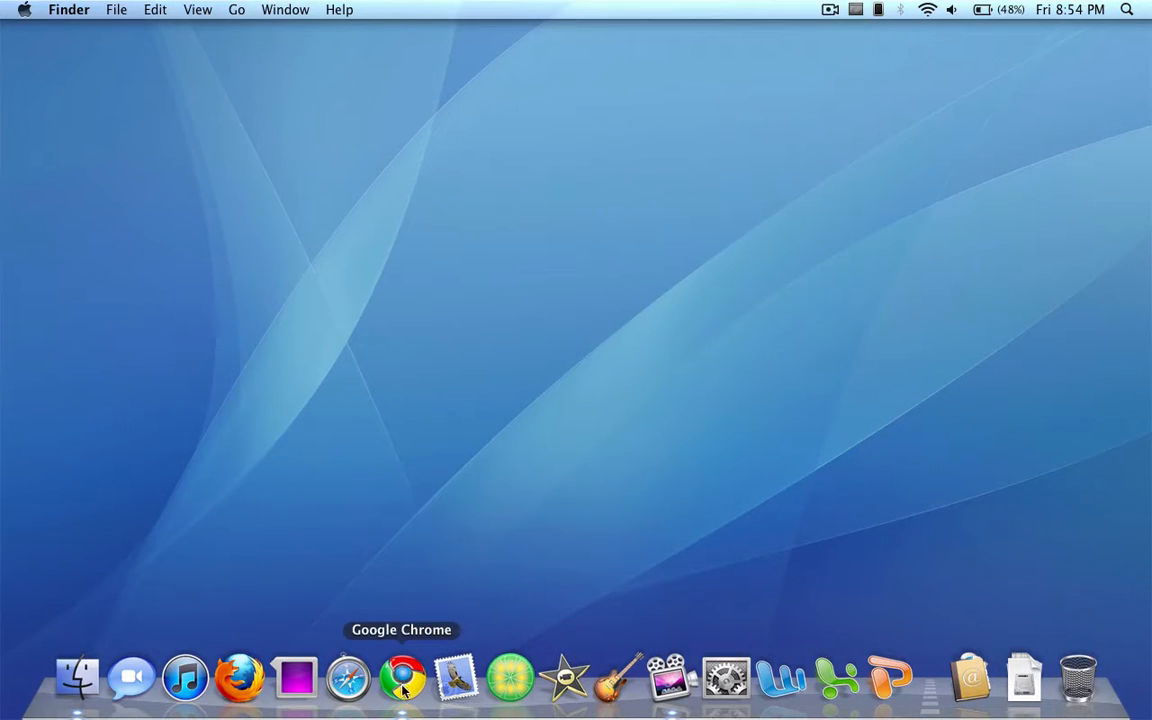
# Step: Launch Google Chrome from the Dock
pyautogui.click(401, 696)
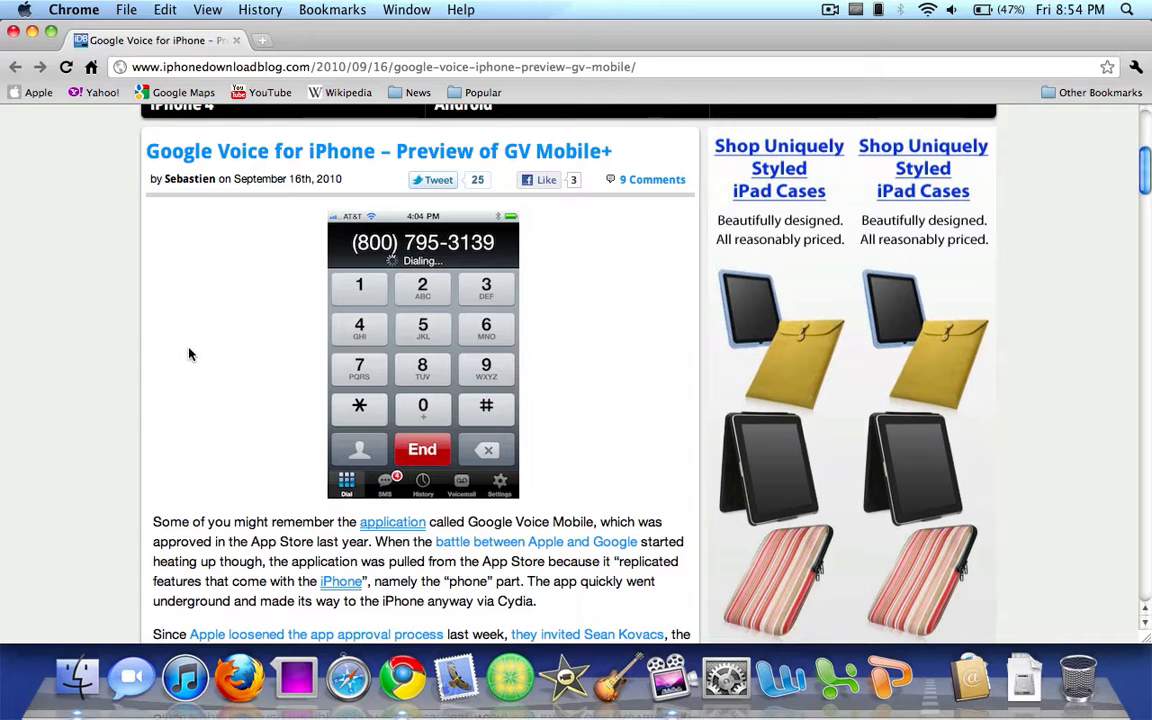
# Step: Scroll the GV Mobile+ preview article down to the paragraphs about Sean Kovacs resubmitting the app
pyautogui.scroll(-3)
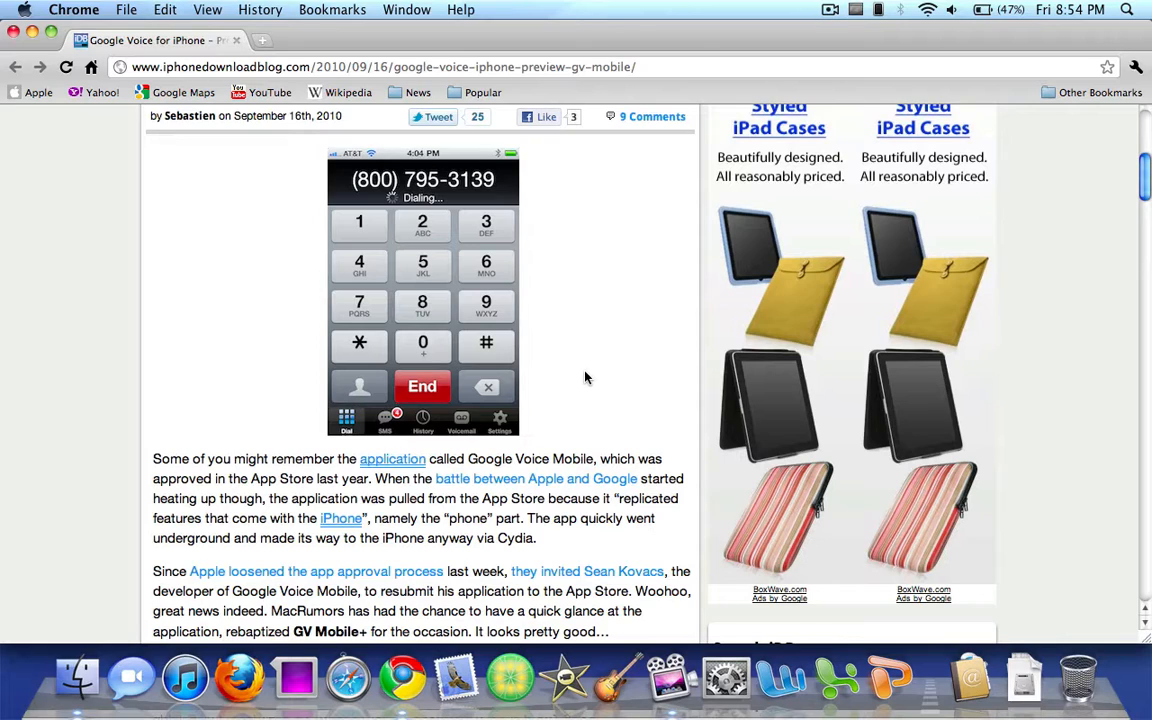
pyautogui.scroll(-3)
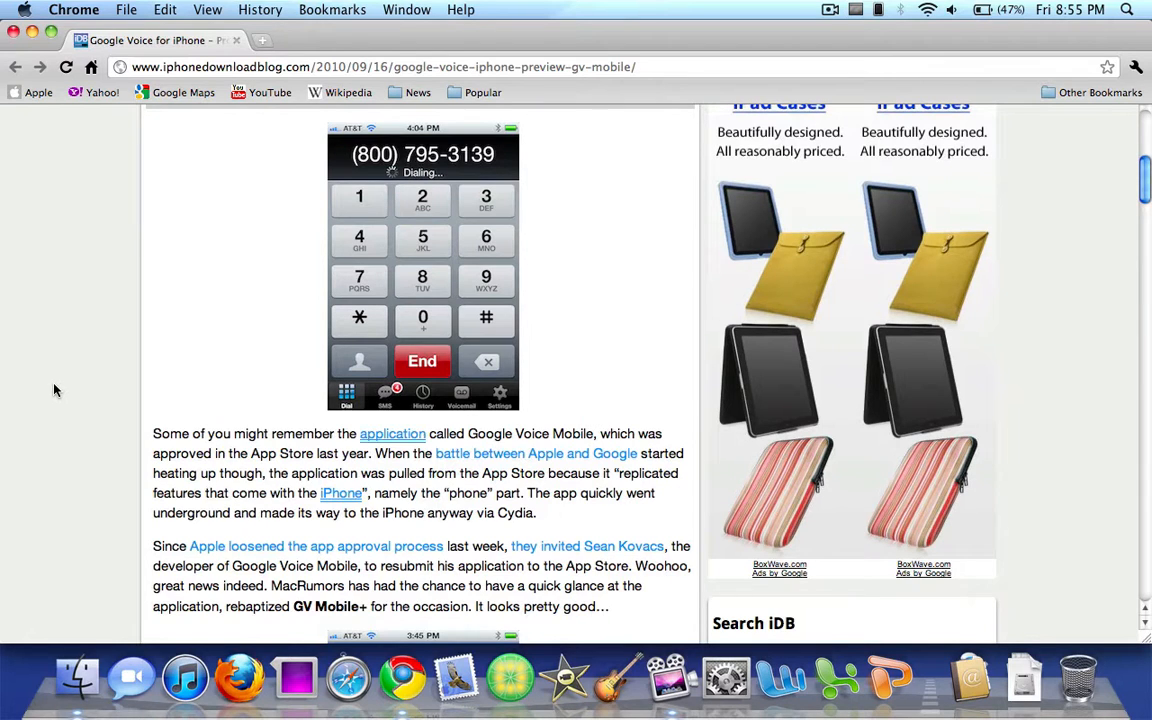
# Step: Scroll past the New Message screenshot to the pricing paragraph and MacRumors link
pyautogui.scroll(-3)
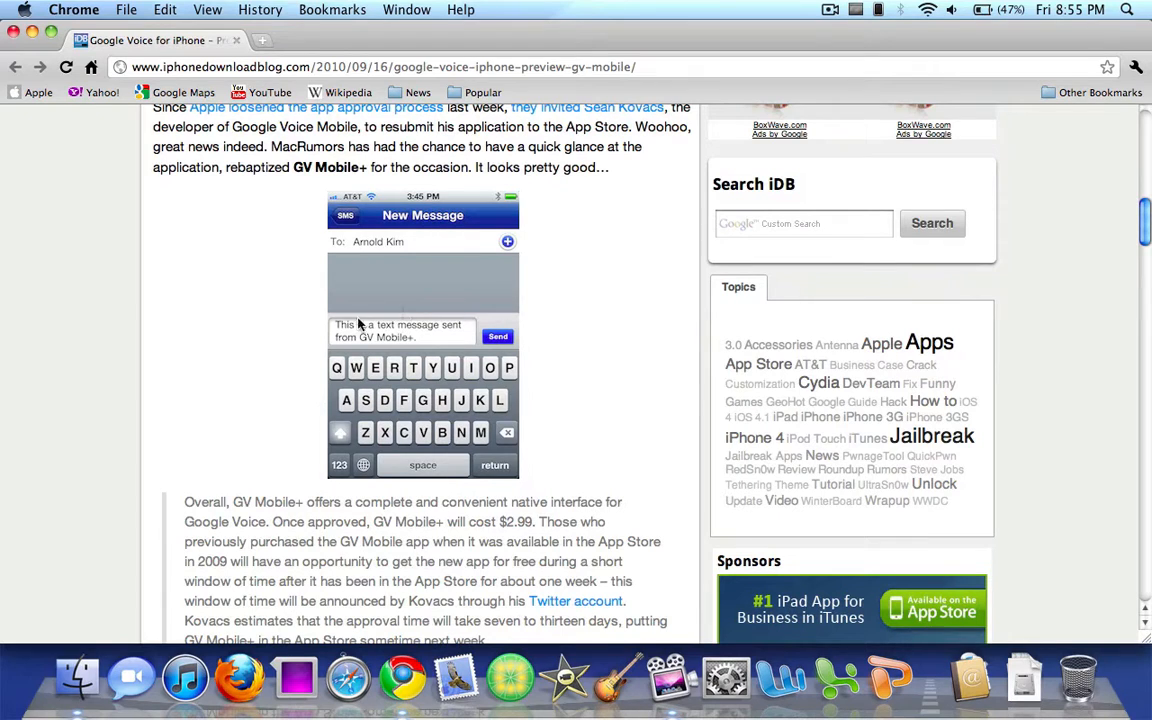
pyautogui.moveTo(702, 396)
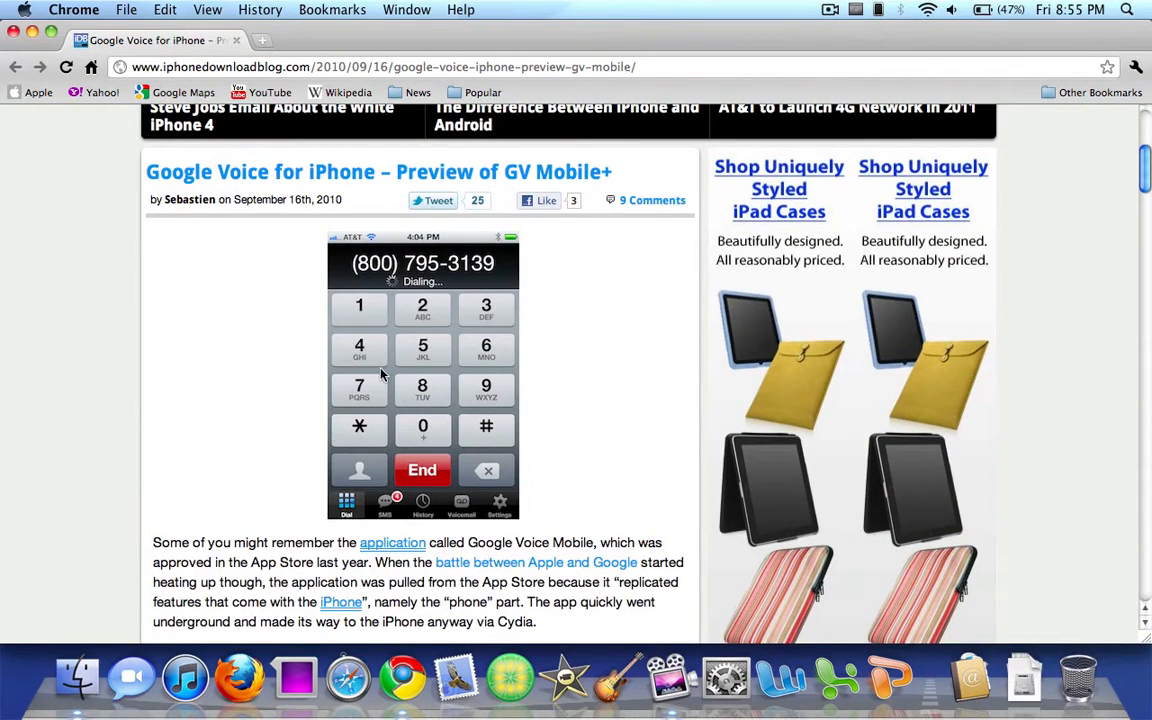
pyautogui.scroll(-3)
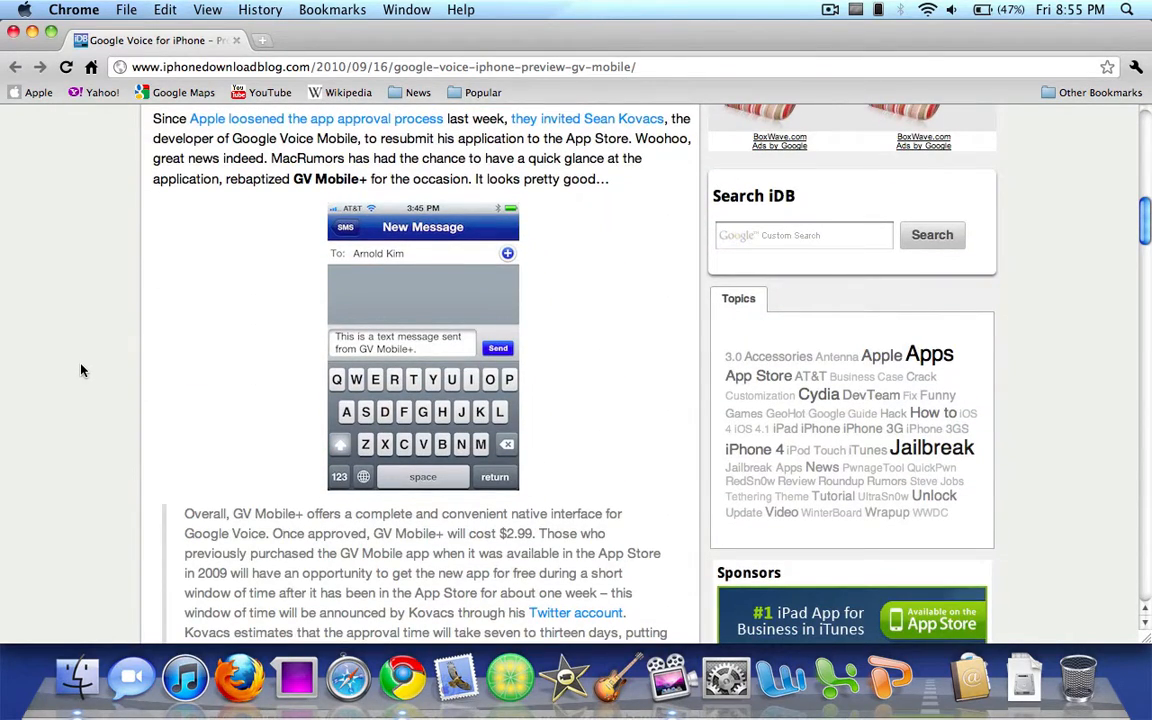
pyautogui.scroll(-3)
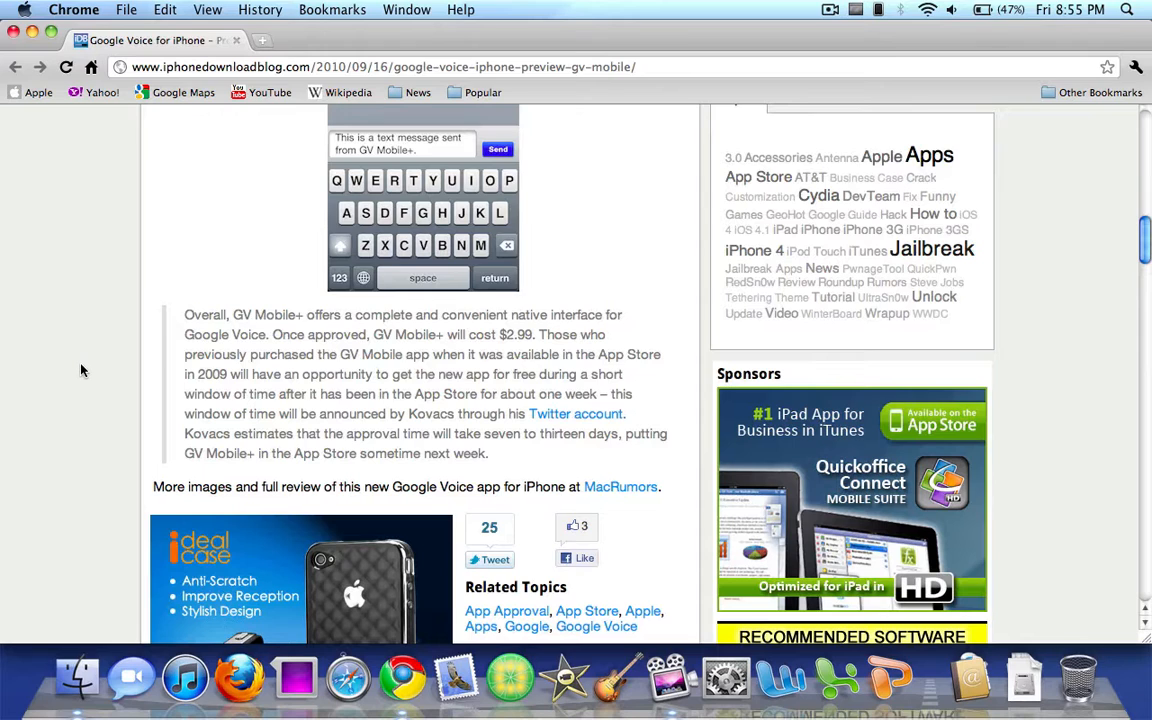
pyautogui.click(1077, 8)
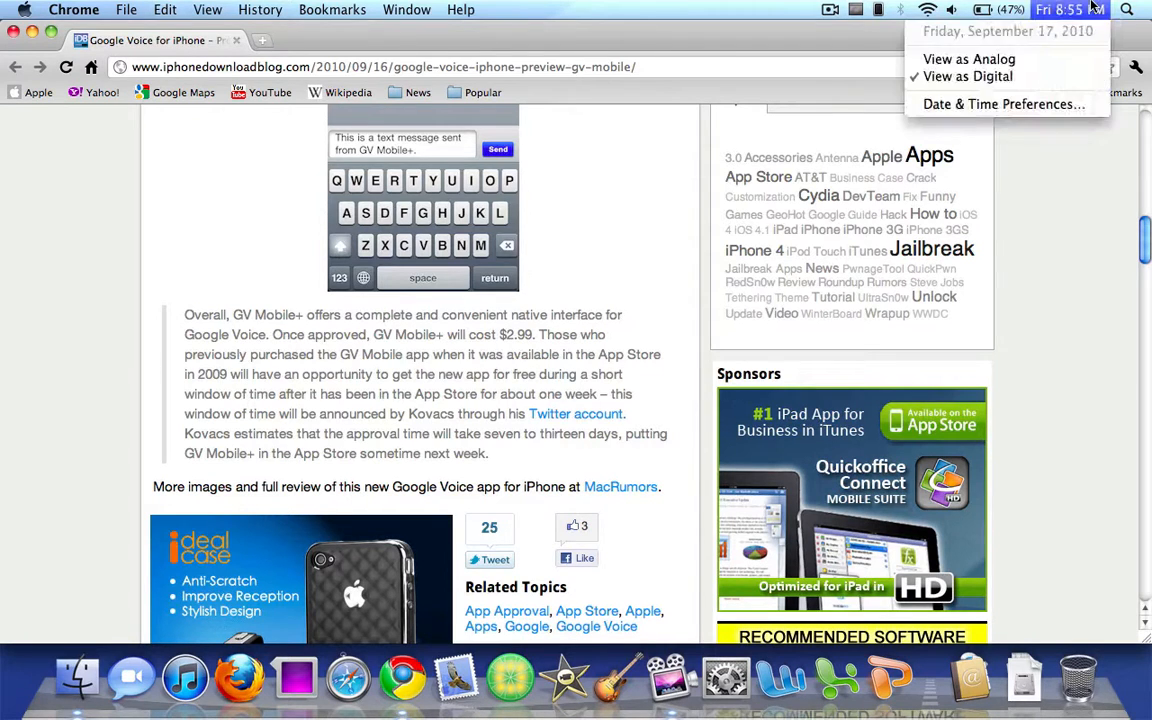
pyautogui.click(685, 212)
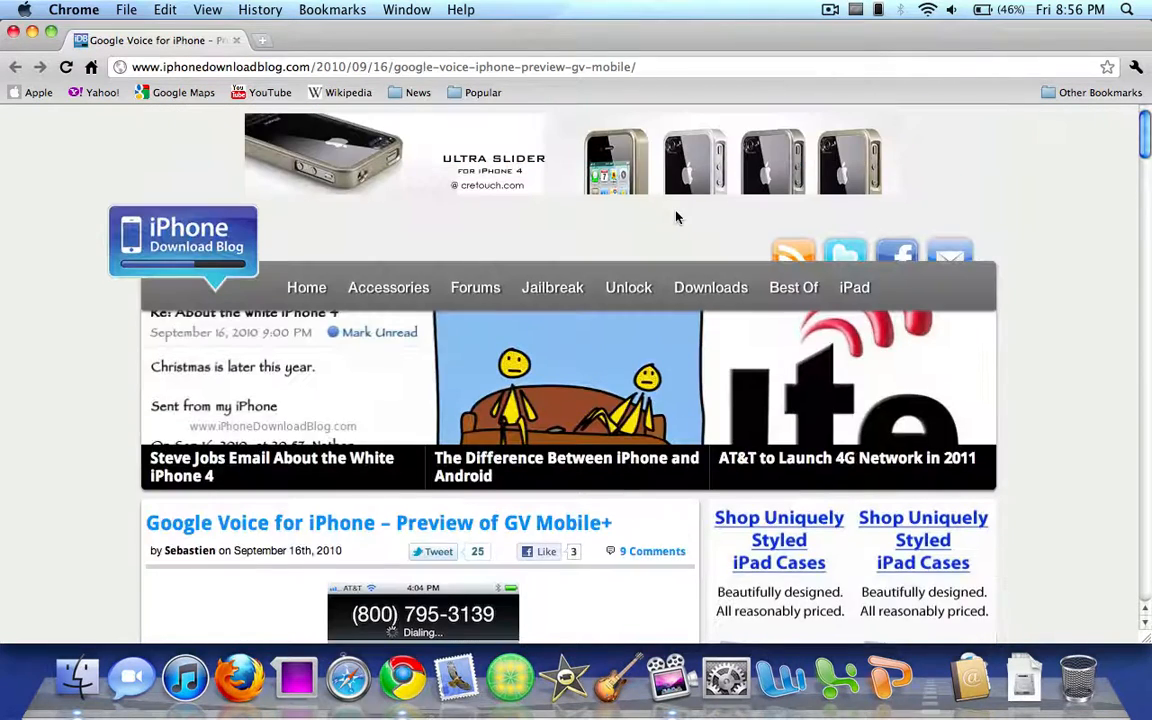
pyautogui.moveTo(635, 224)
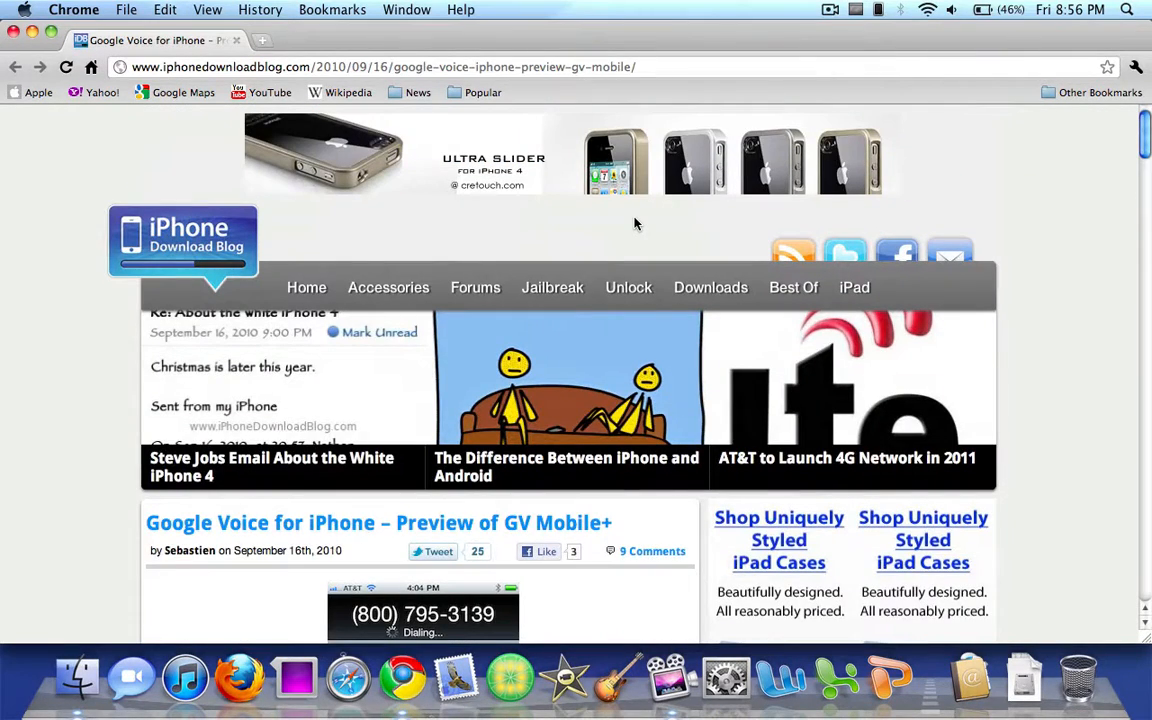